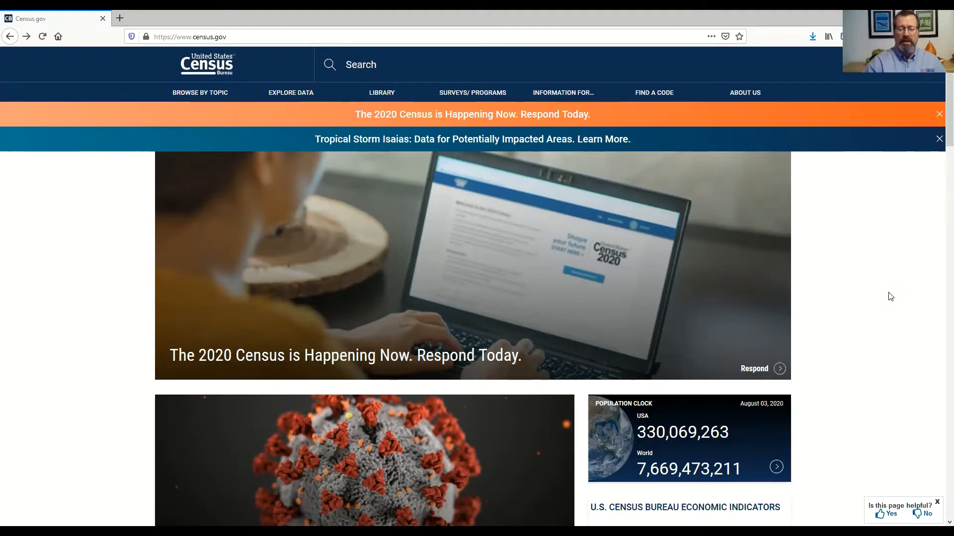
mouse_move(707, 121)
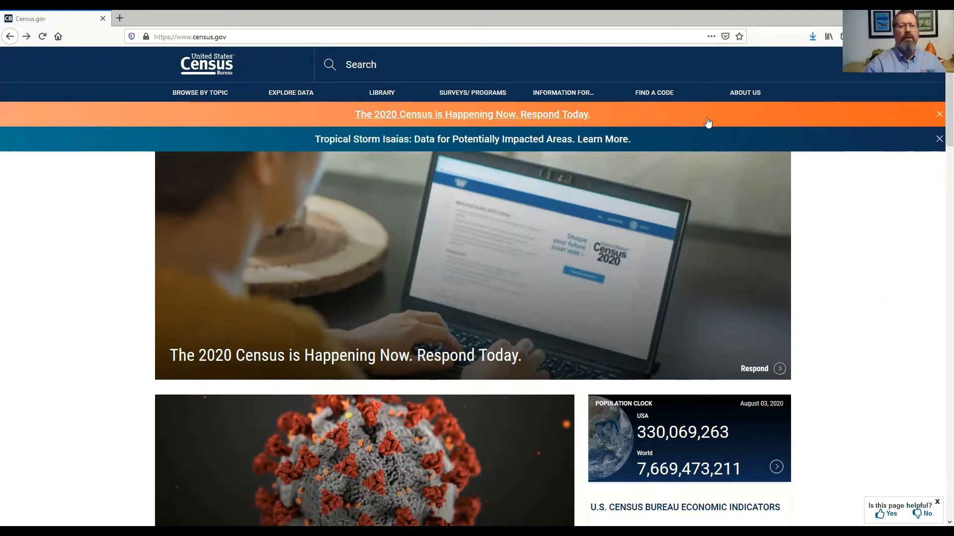
mouse_move(230, 48)
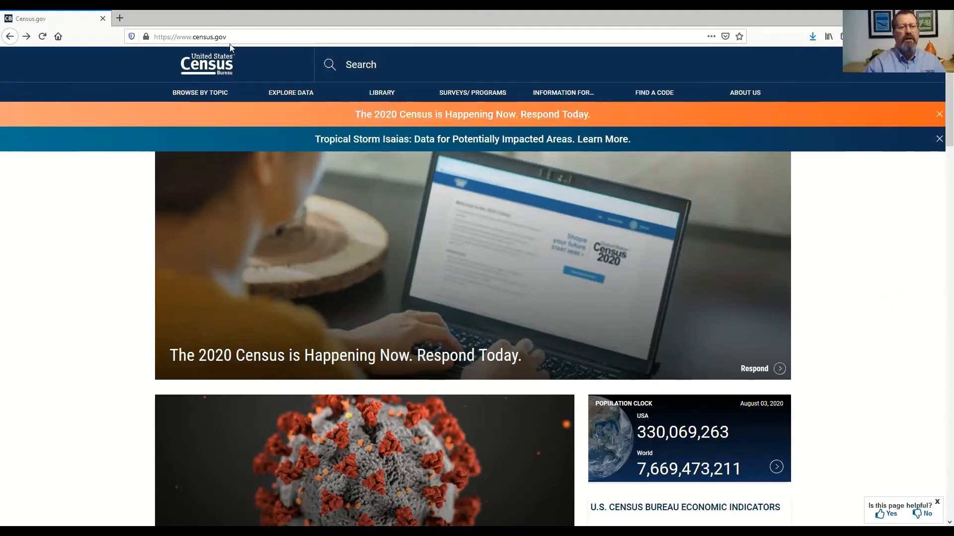
Expand the Surveys/Programs menu in the Census.gov top navigation.
left_click(472, 93)
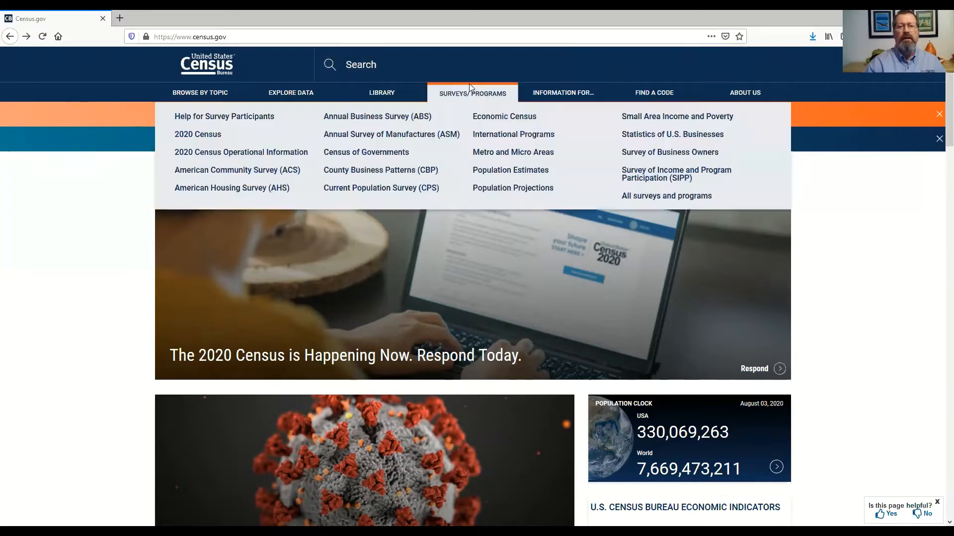
mouse_move(504, 117)
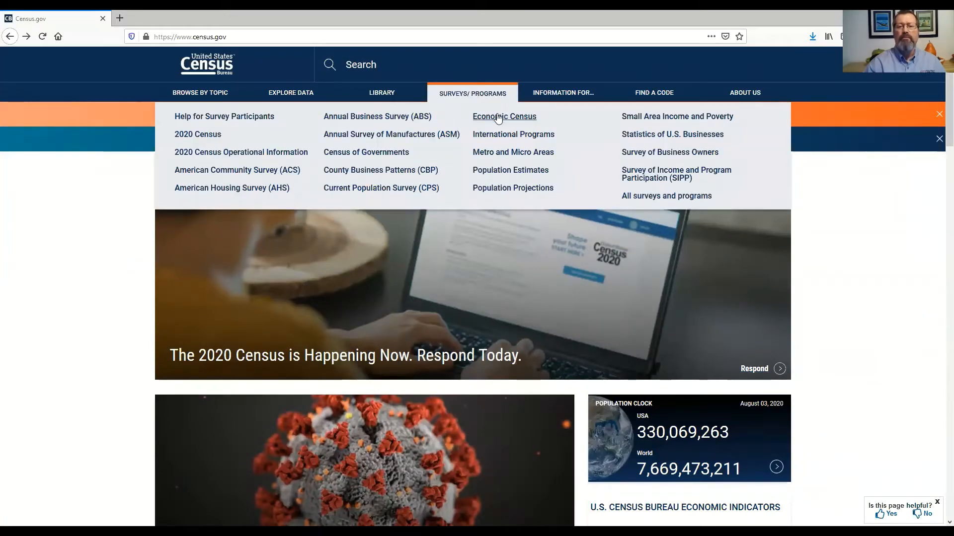
mouse_move(504, 116)
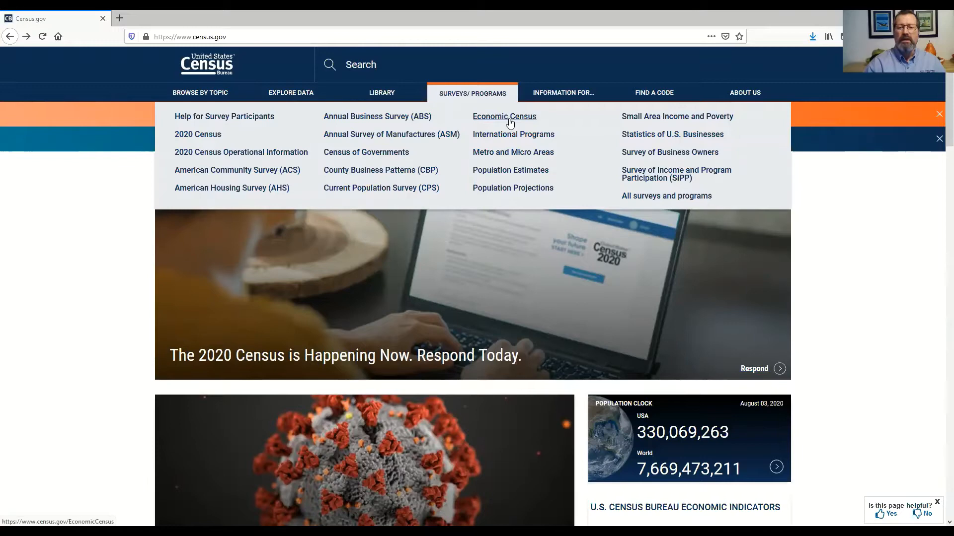
Go to the Economic Census page from the Surveys/Programs menu.
left_click(504, 116)
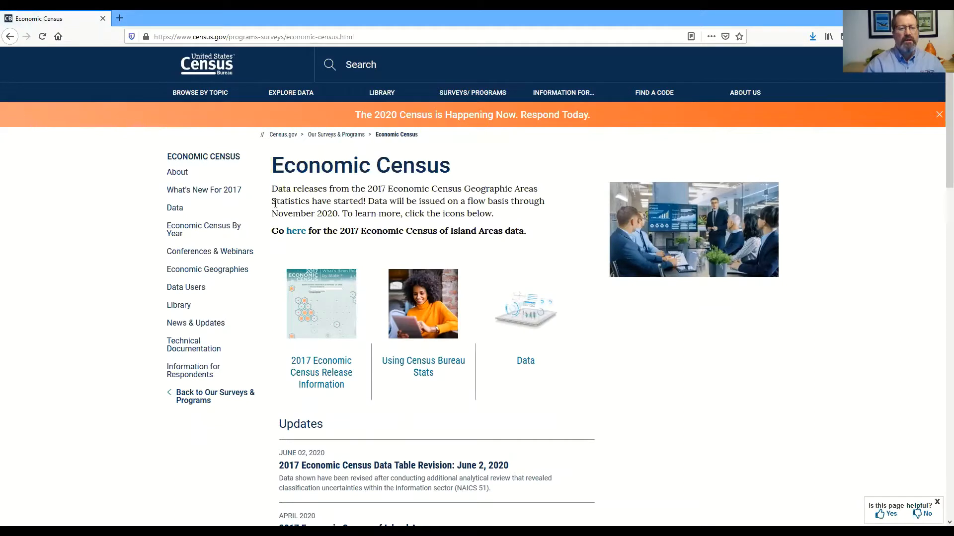
mouse_move(520, 220)
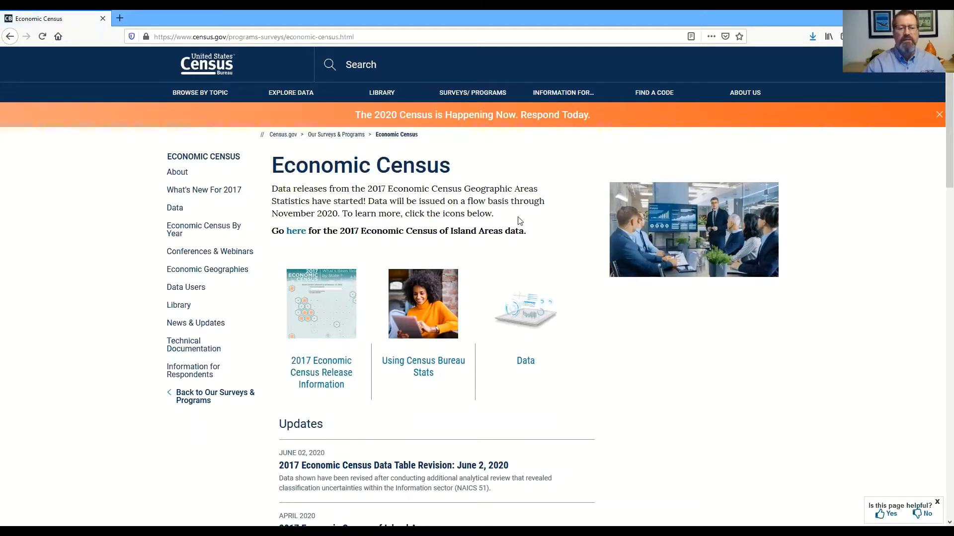
mouse_move(412, 189)
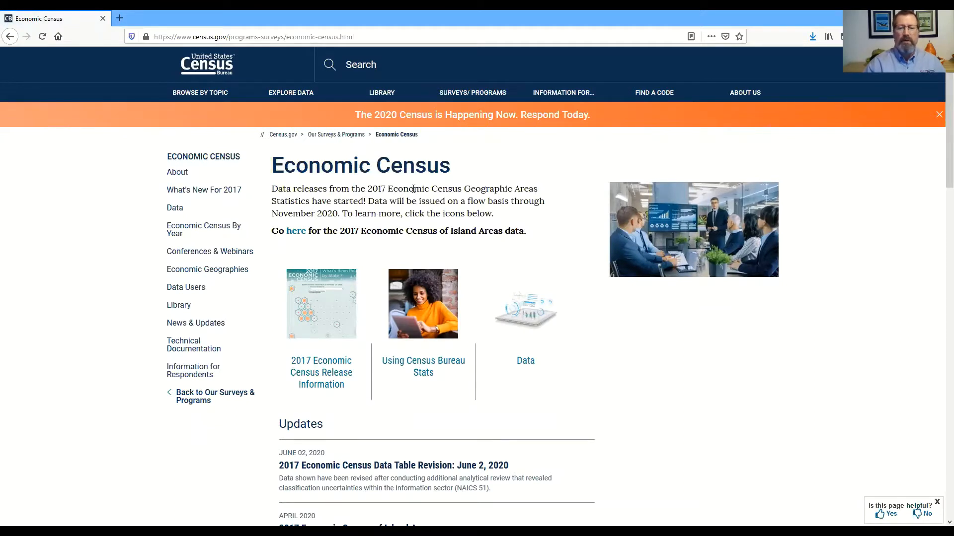
mouse_move(529, 200)
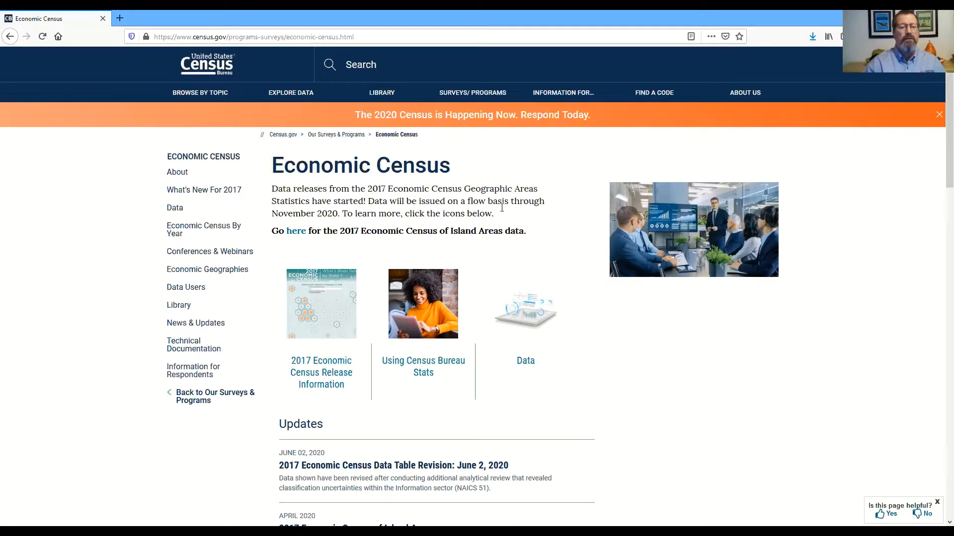
mouse_move(517, 228)
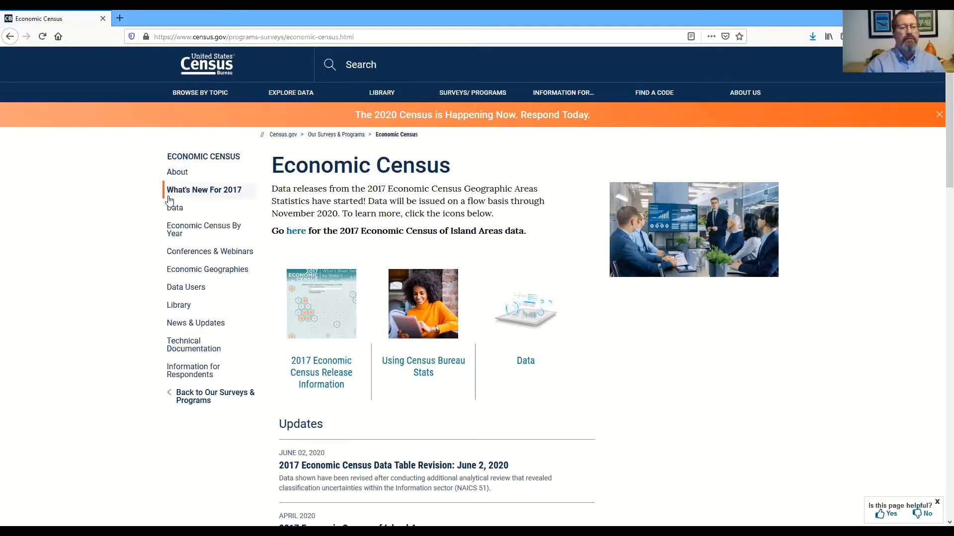
mouse_move(174, 207)
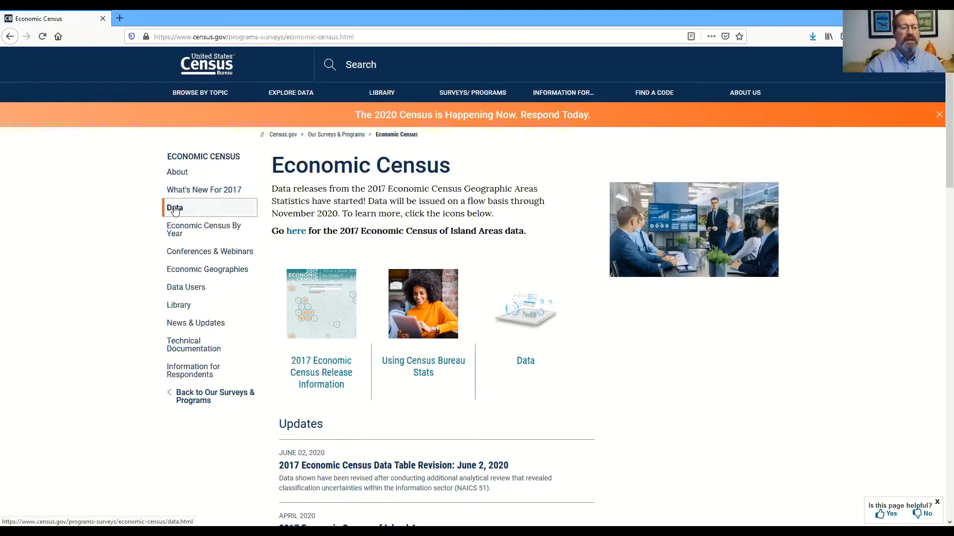
Open the Data section from the Economic Census sidebar.
left_click(174, 208)
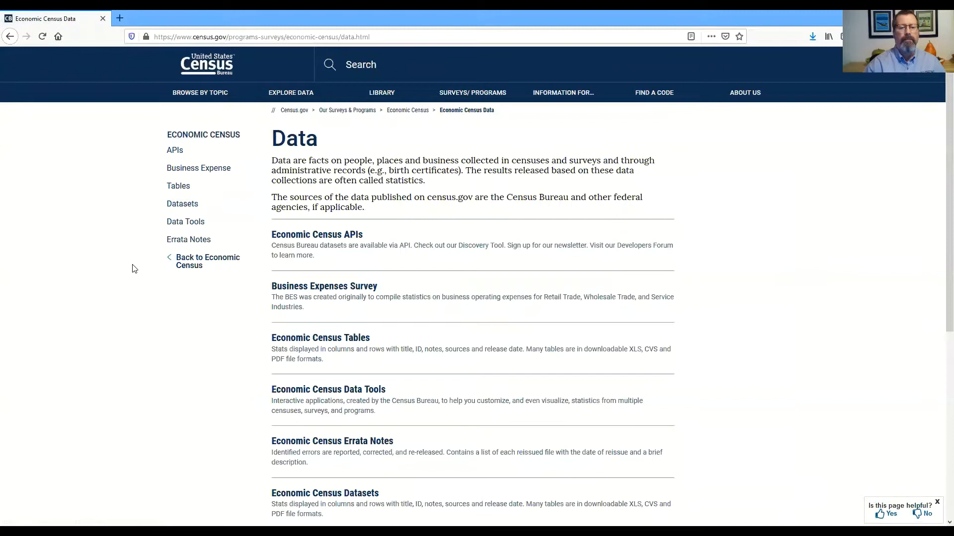
mouse_move(264, 339)
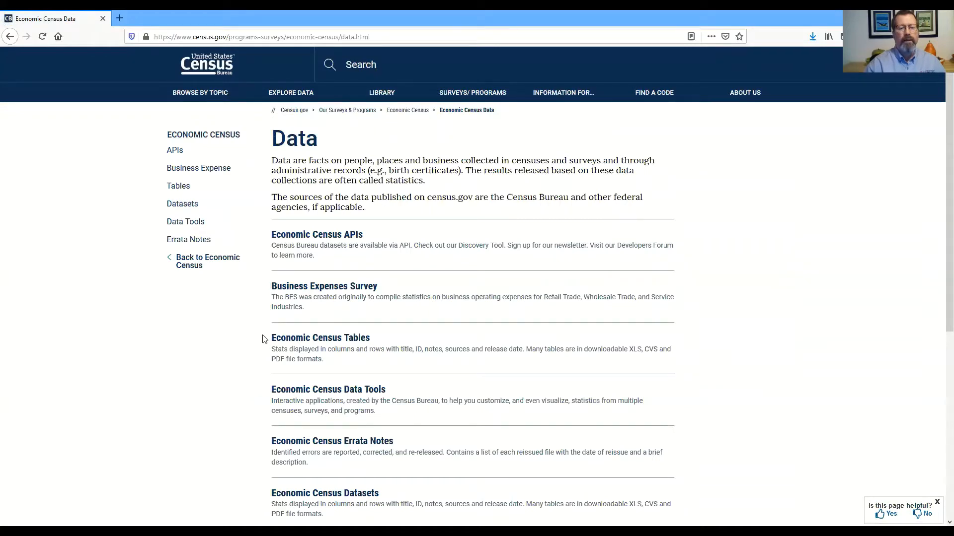
mouse_move(333, 195)
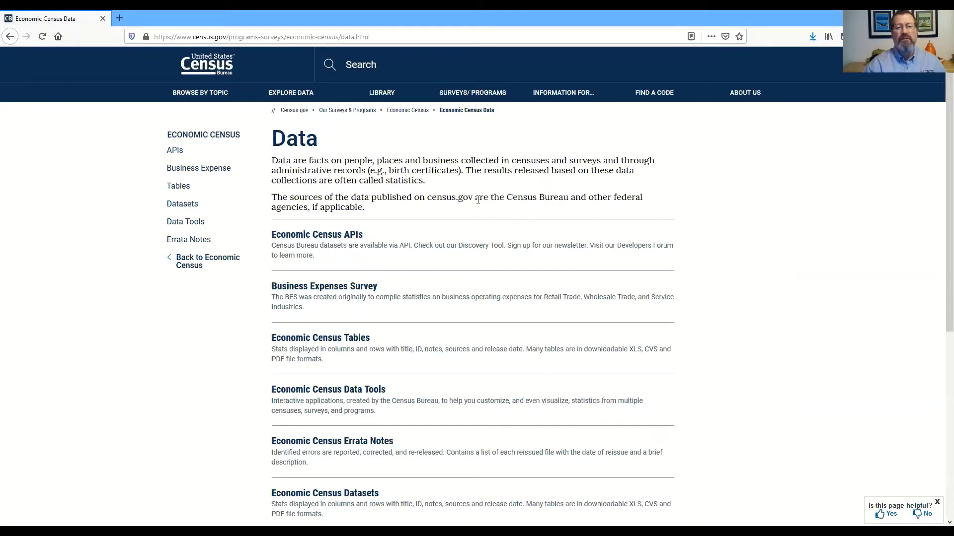
mouse_move(401, 318)
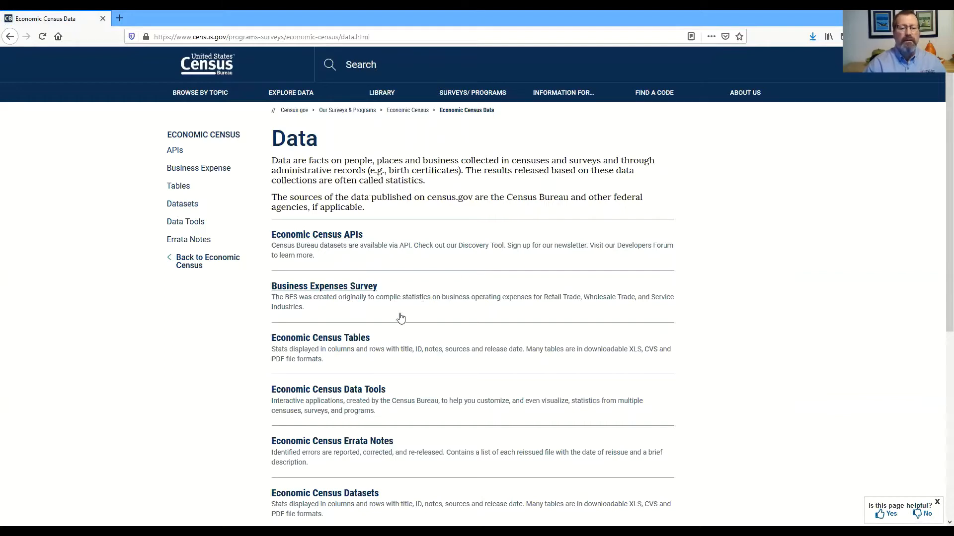
mouse_move(320, 338)
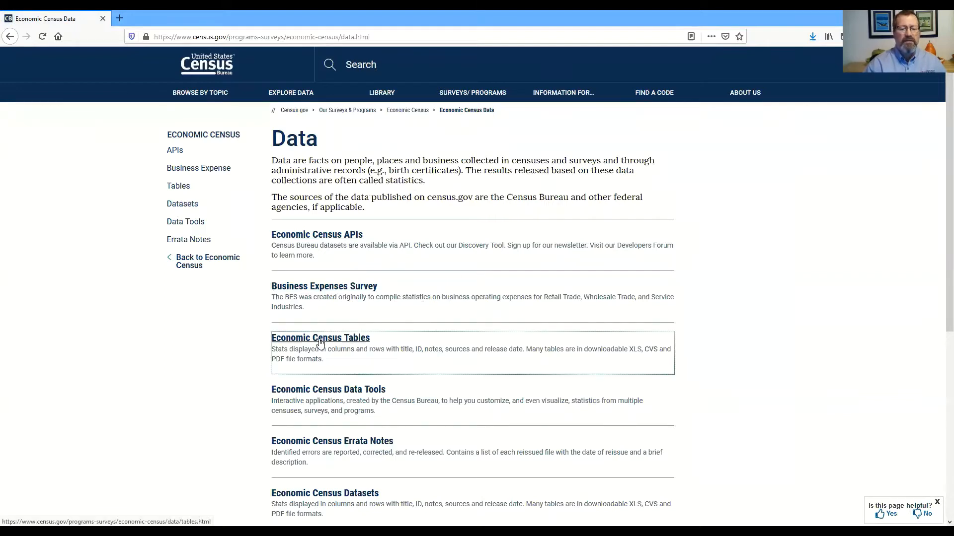
mouse_move(320, 337)
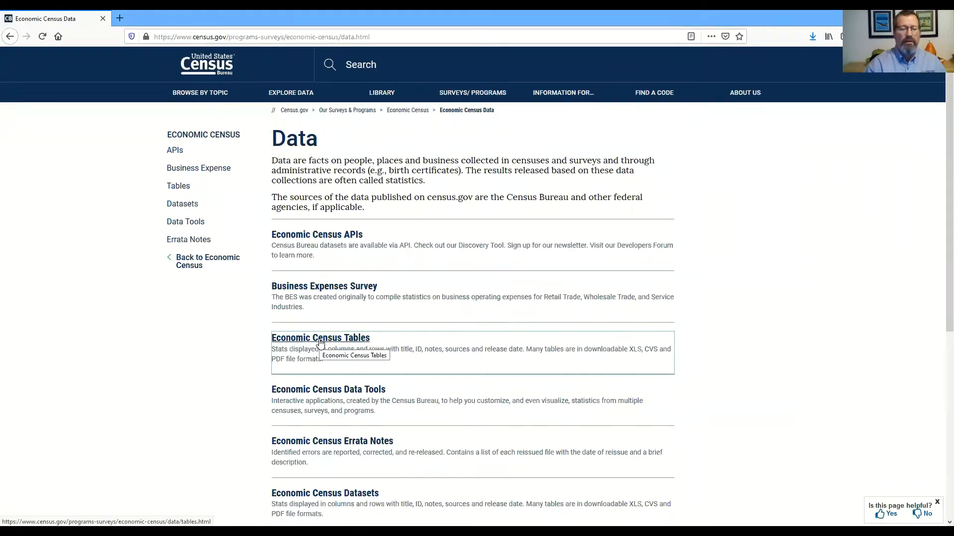
Open Economic Census Tables and scroll down to Accommodation and Food Services.
left_click(320, 338)
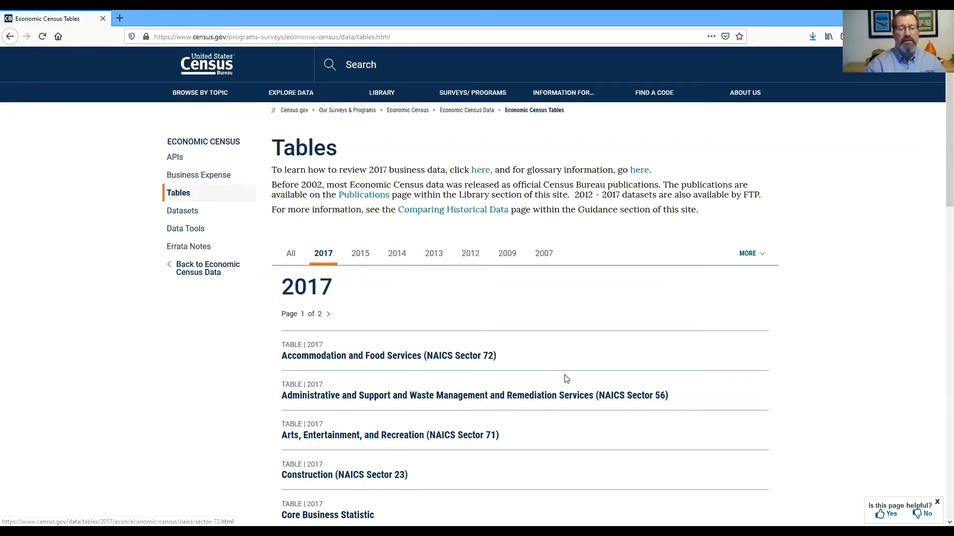
scroll("down", 3)
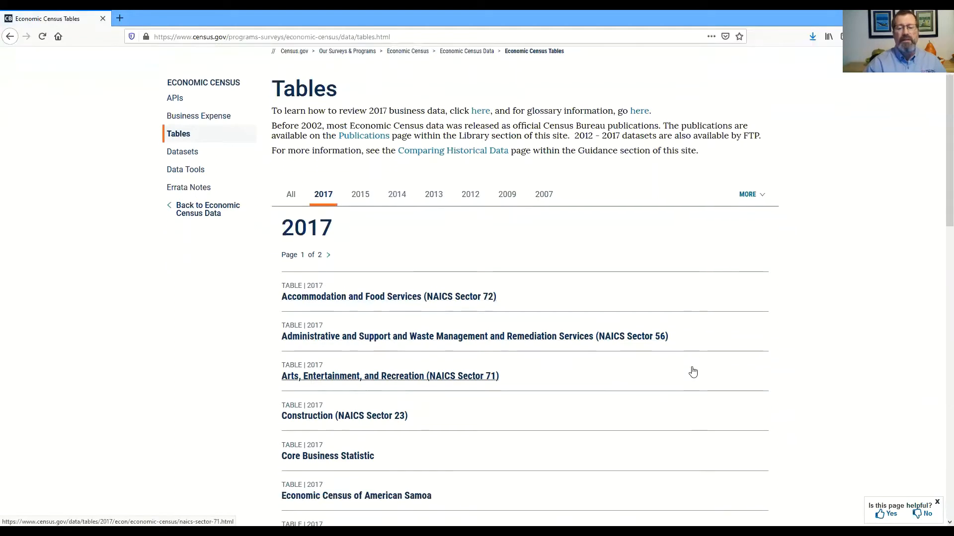
scroll("down", 3)
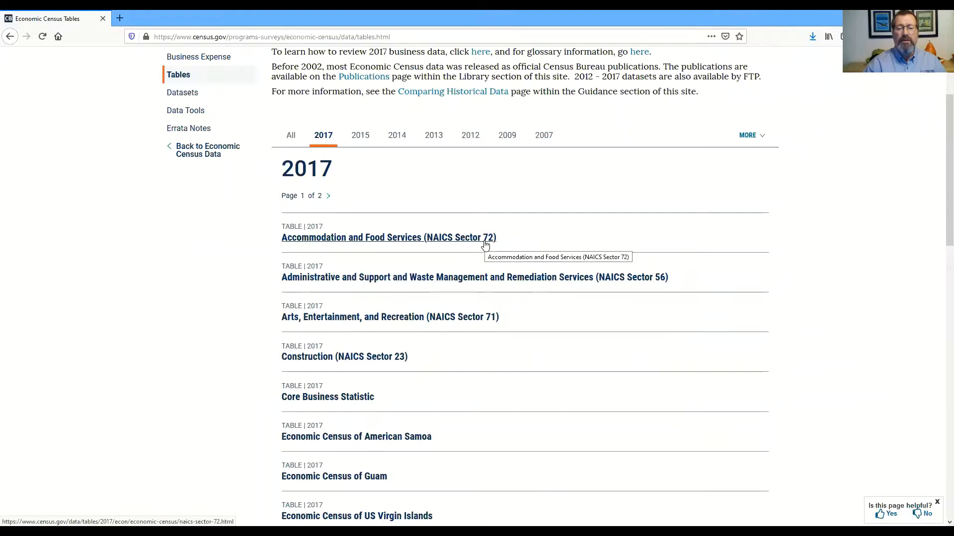
mouse_move(520, 324)
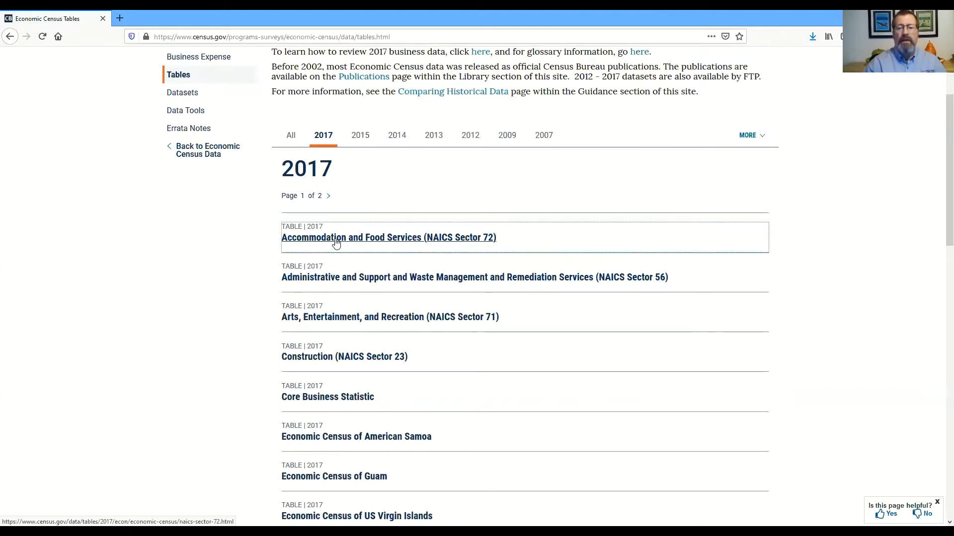
scroll("down", 3)
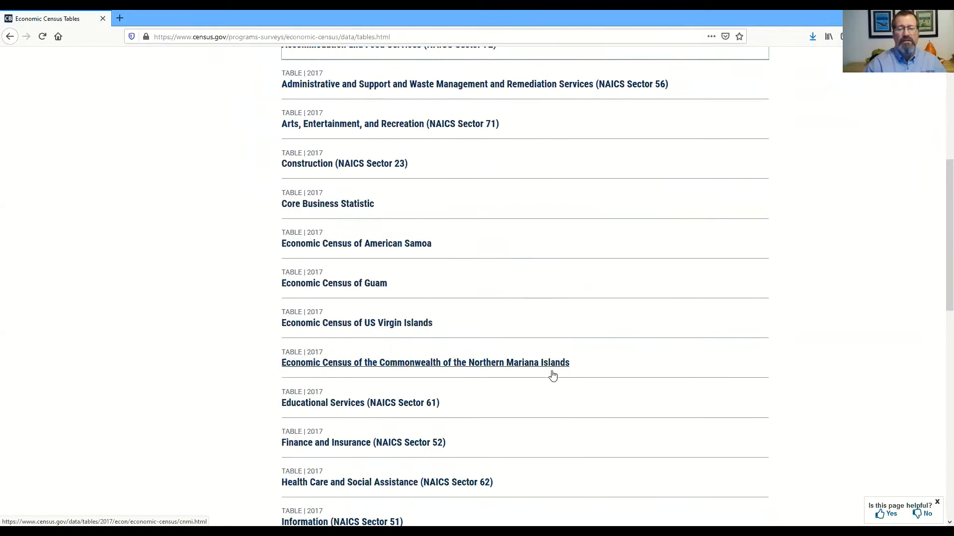
scroll("down", 3)
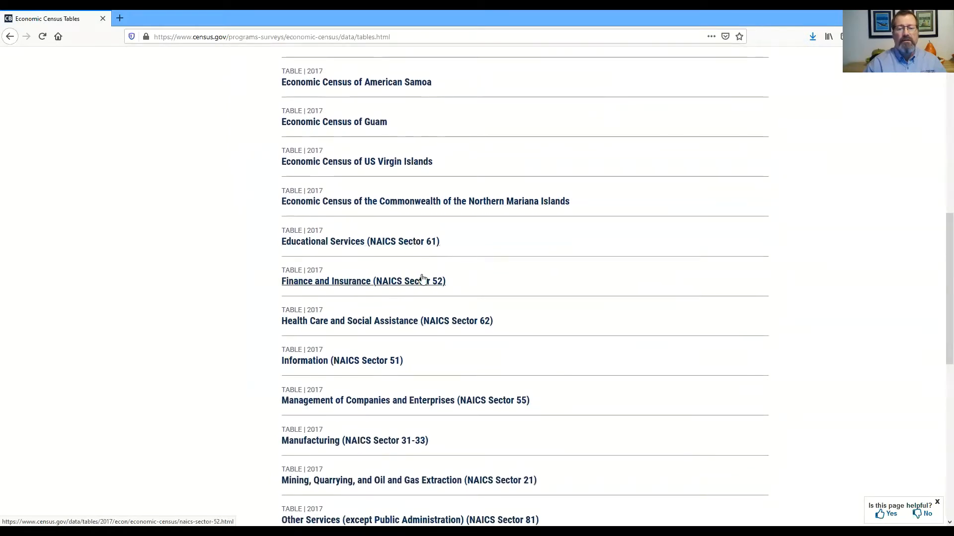
scroll("down", 3)
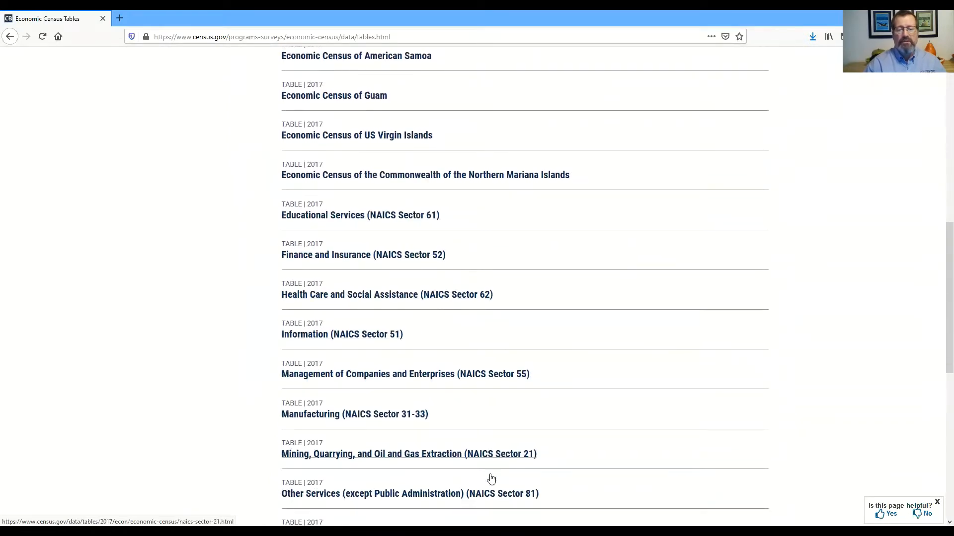
scroll("down", 3)
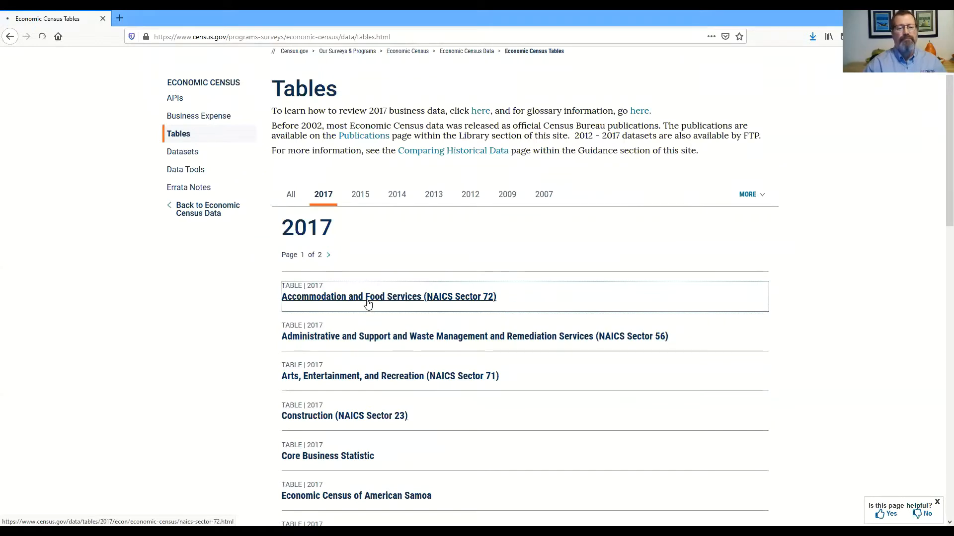
Open the NAICS Sector 72 page and its EC1772BASIC formatted table.
left_click(388, 296)
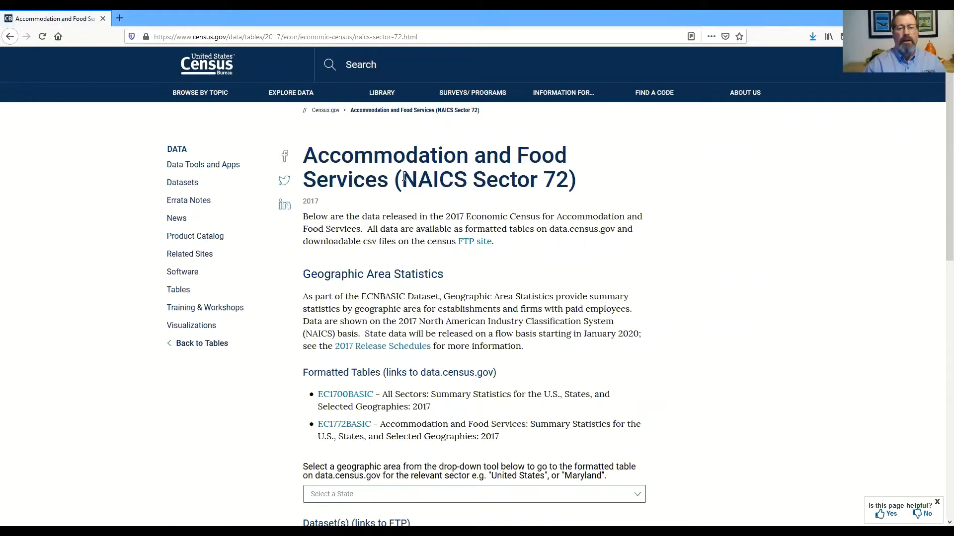
mouse_move(642, 290)
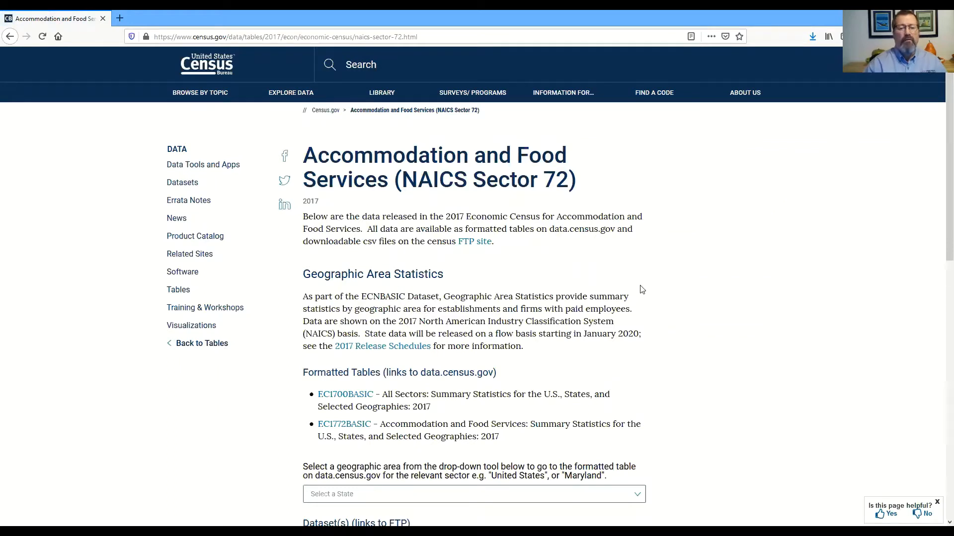
scroll("down", 3)
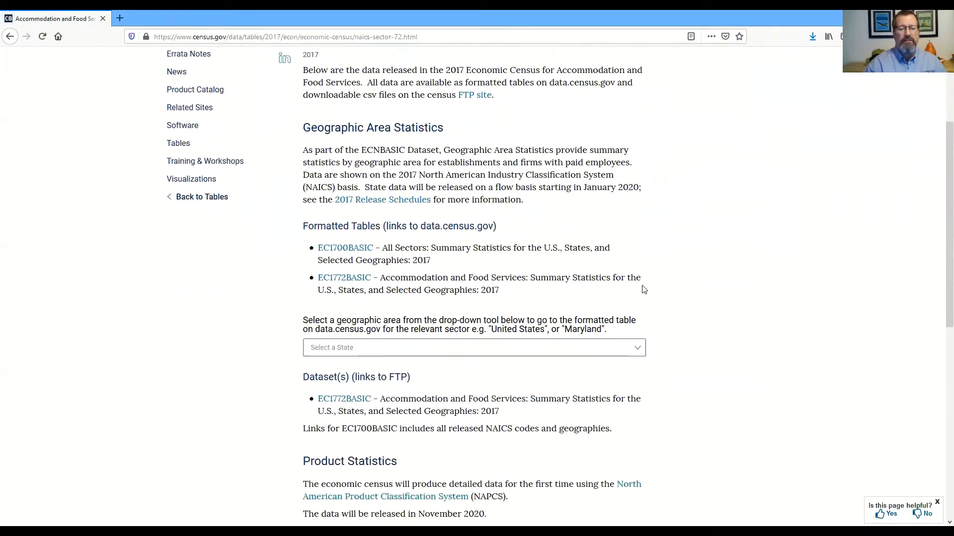
scroll("down", 3)
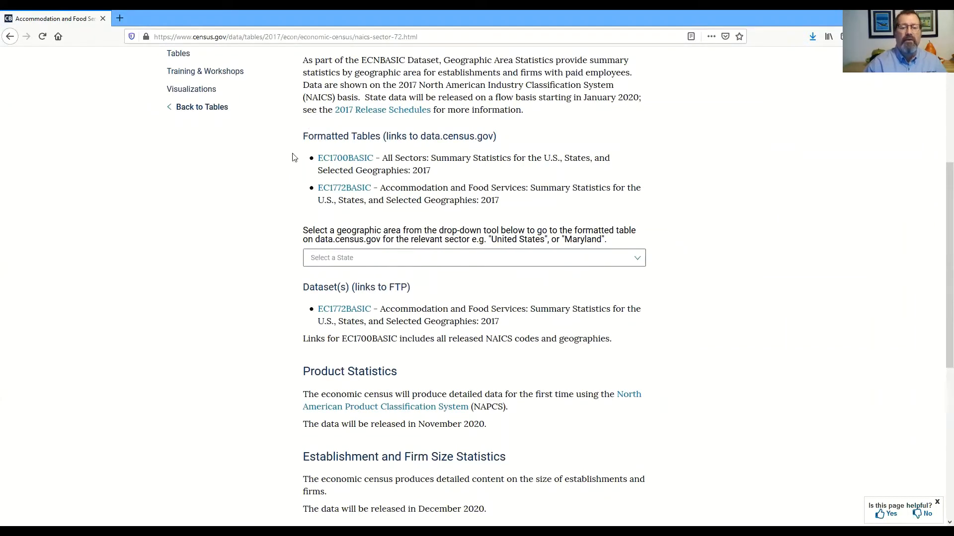
mouse_move(338, 227)
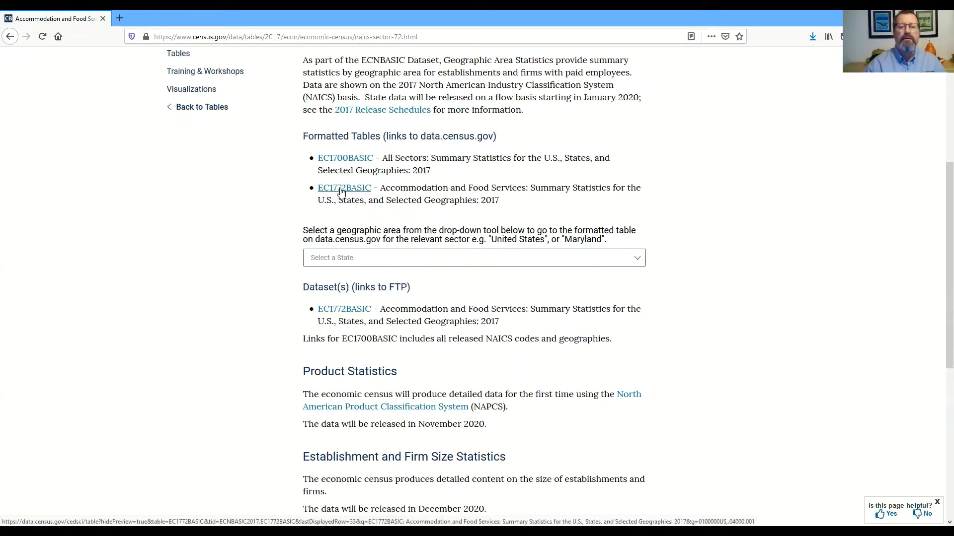
left_click(344, 187)
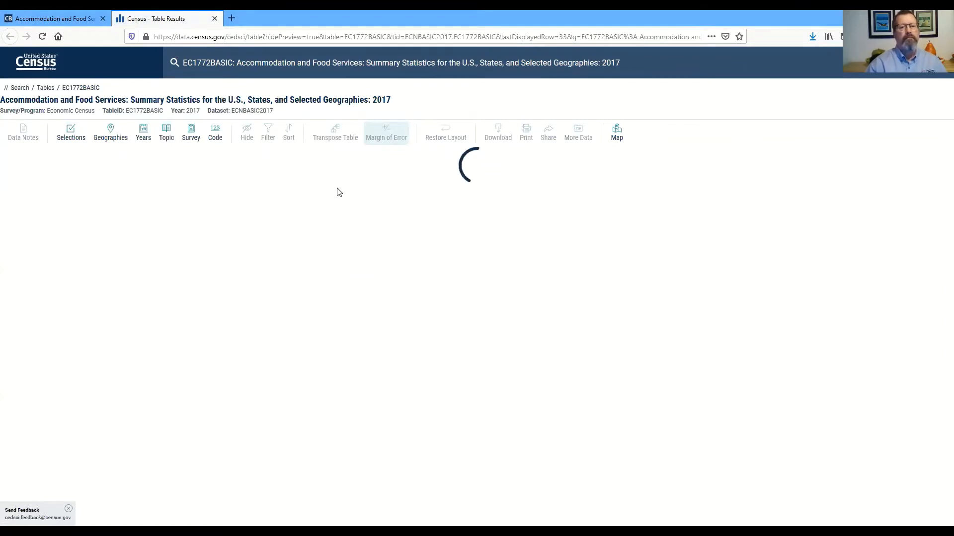
left_click(111, 133)
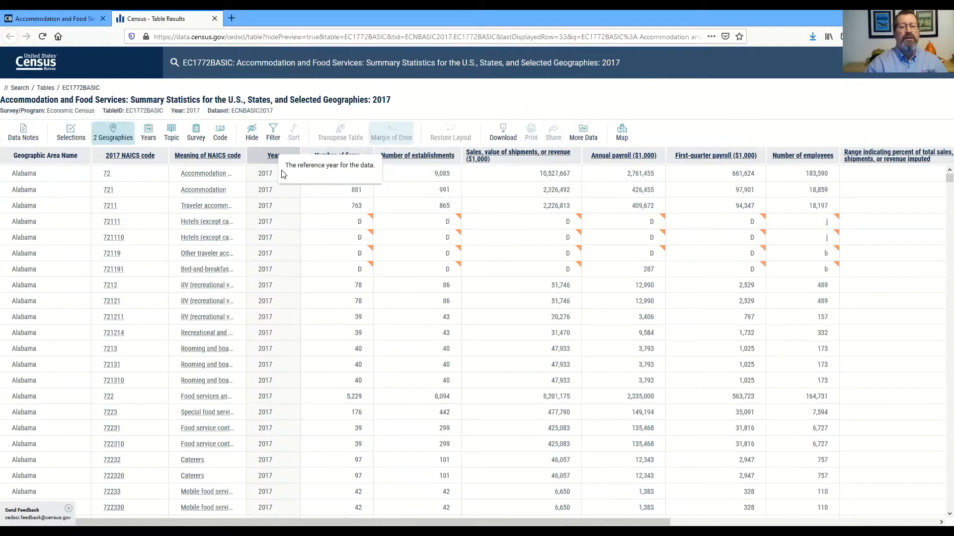
mouse_move(374, 95)
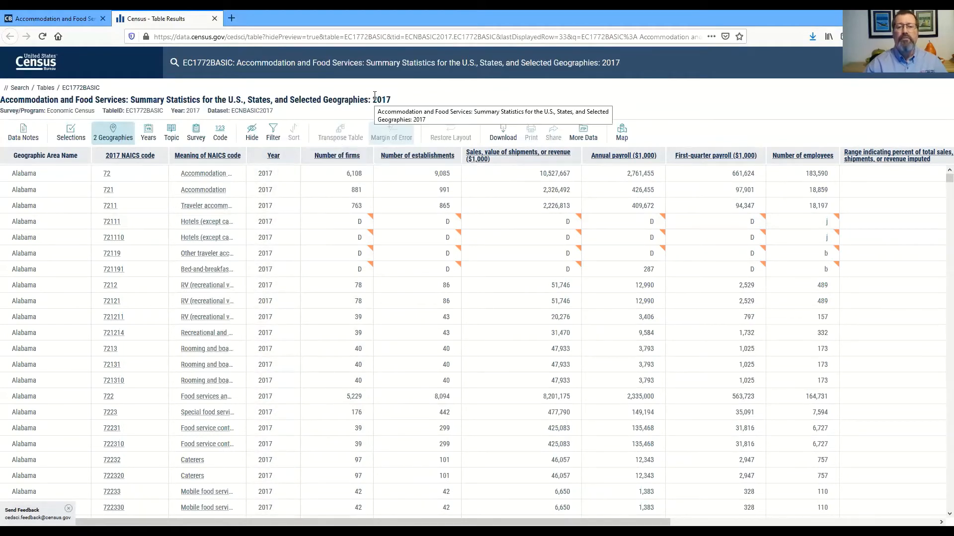
mouse_move(558, 107)
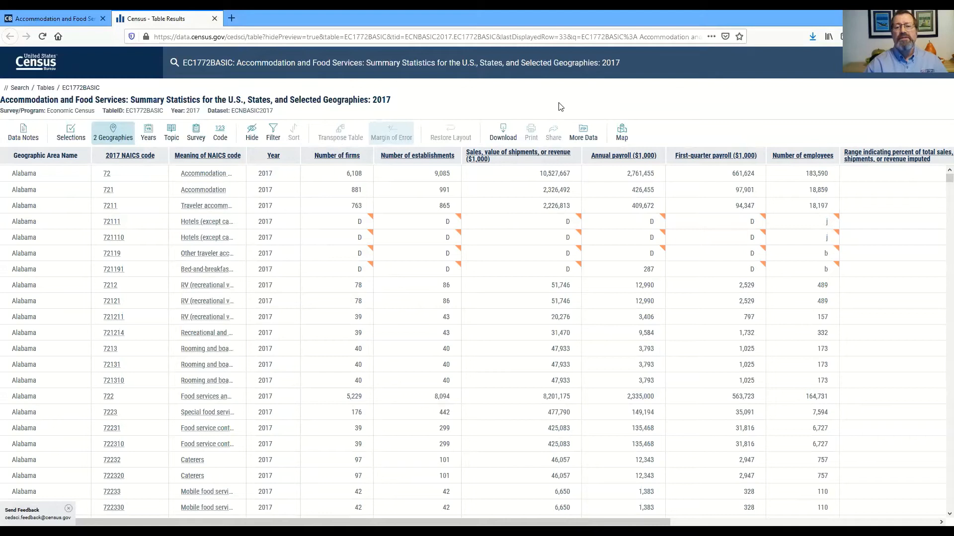
mouse_move(708, 116)
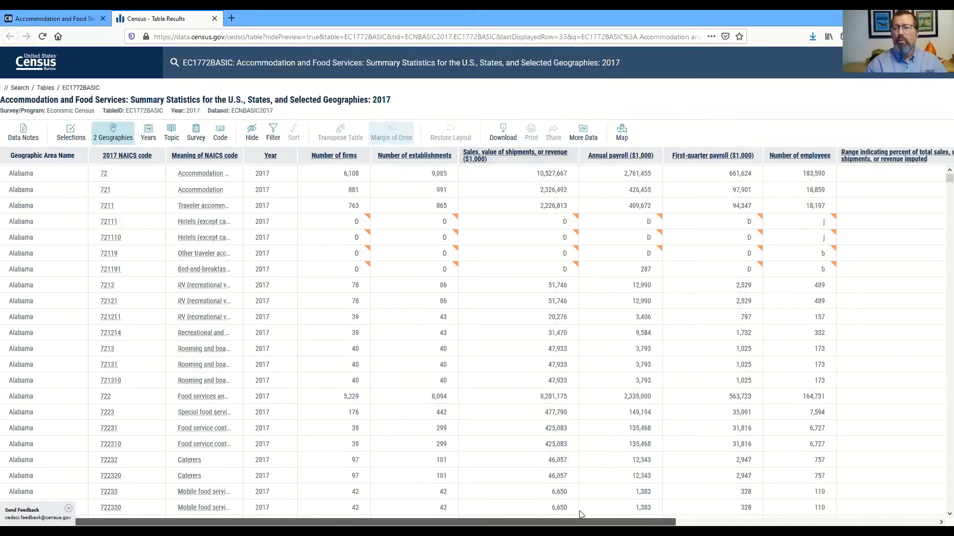
scroll("right", 3)
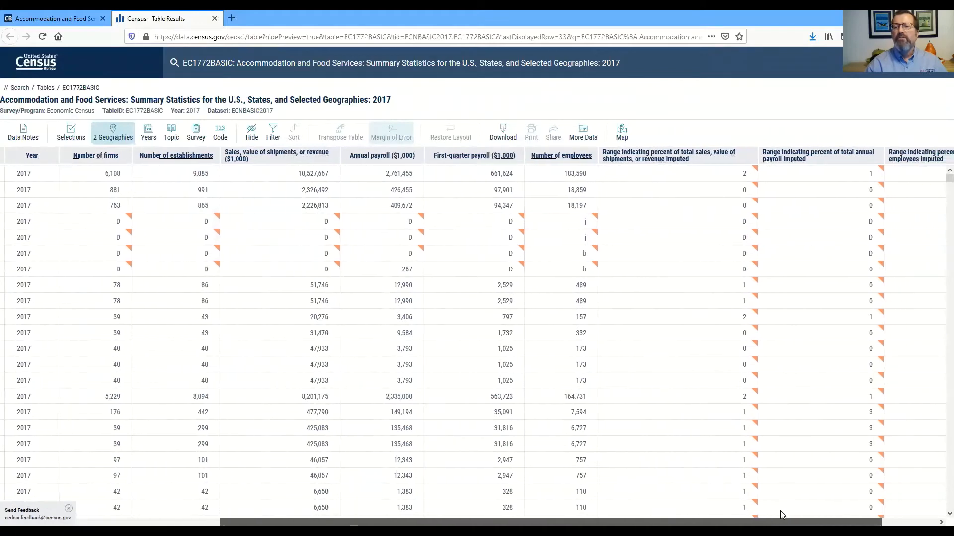
scroll("right", 3)
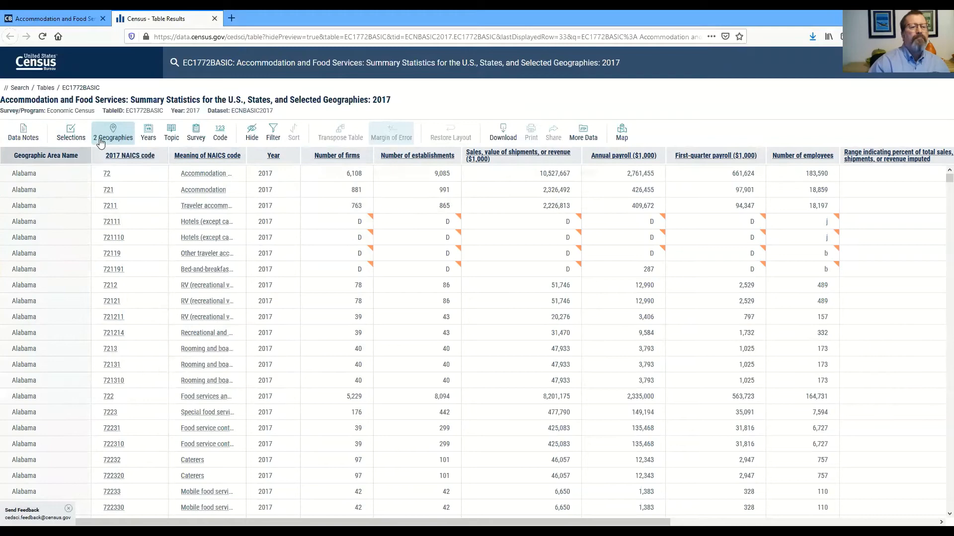
Set the EC1772BASIC table geography to Utah only, removing All States and United States.
left_click(113, 132)
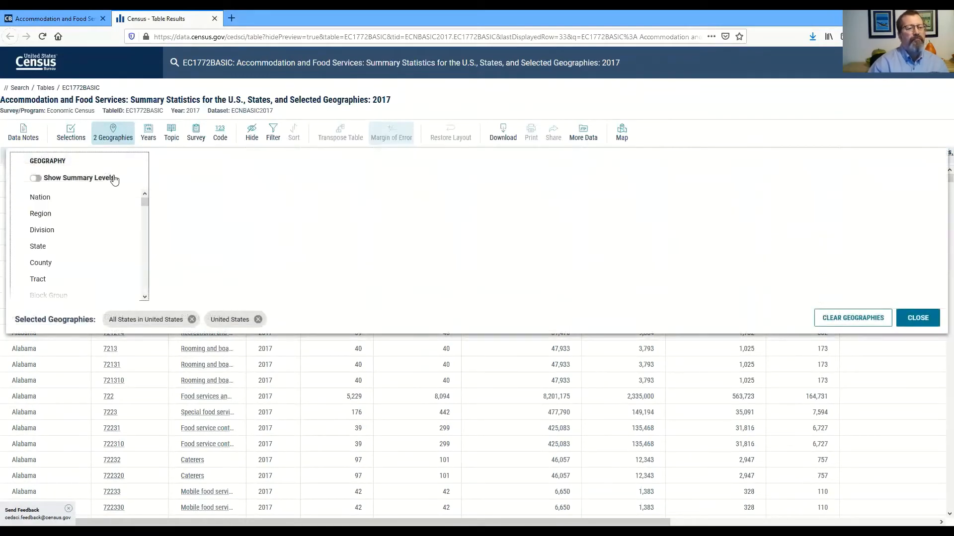
left_click(38, 245)
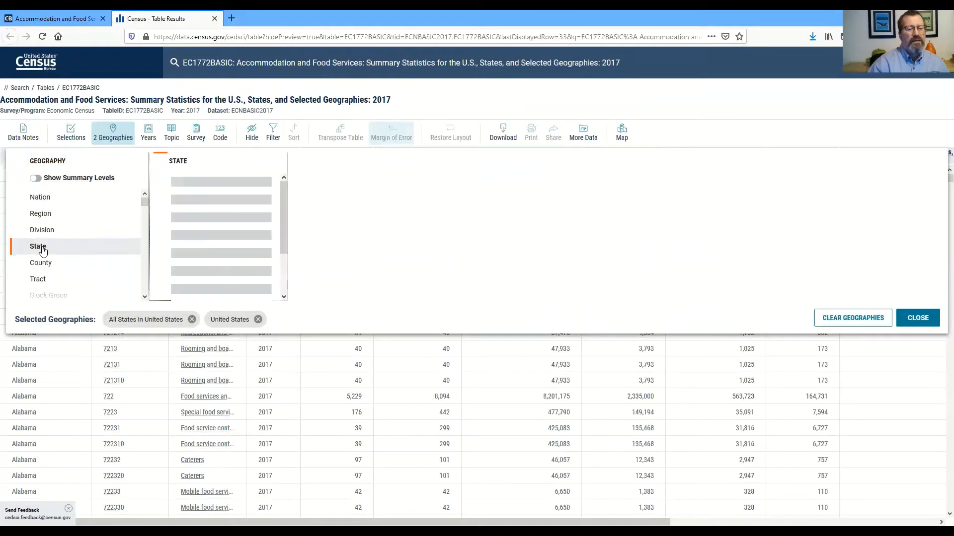
left_click(38, 247)
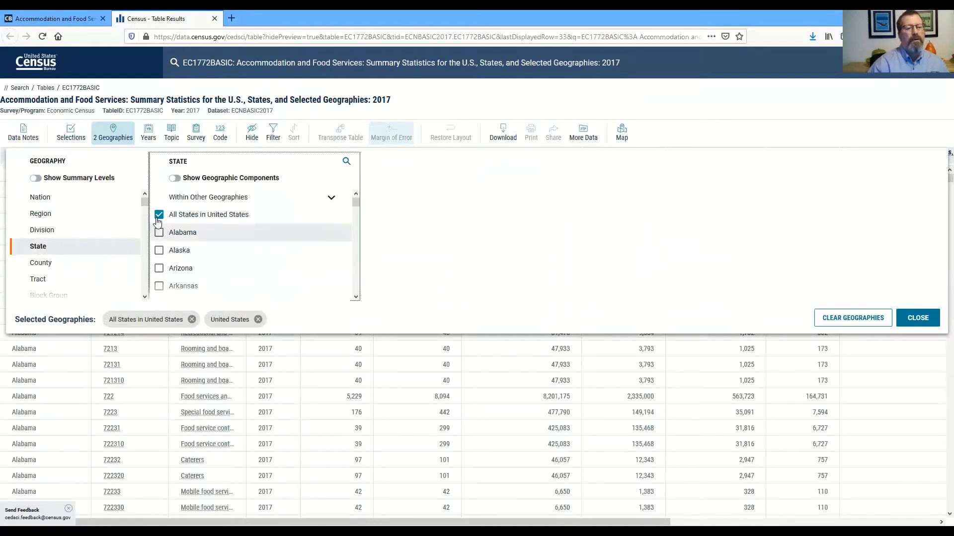
left_click(158, 214)
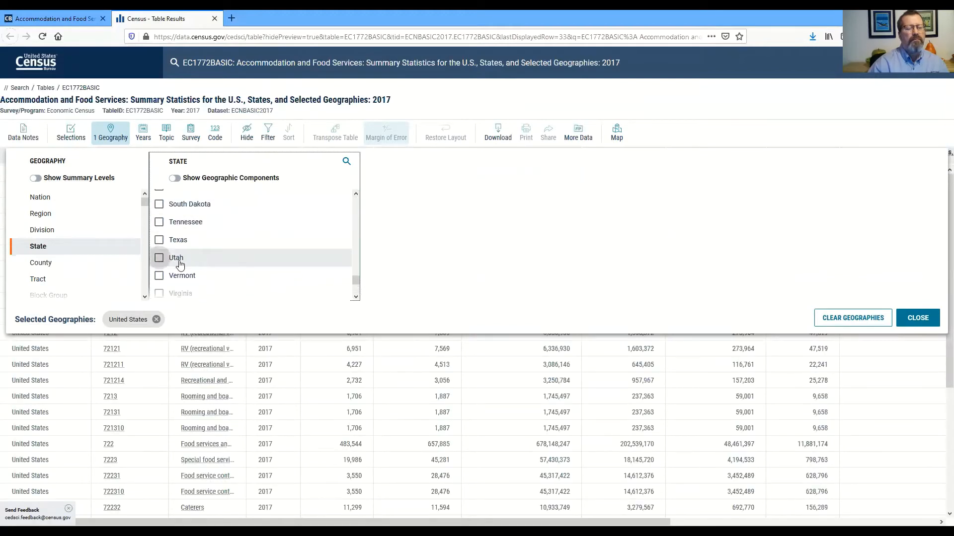
left_click(159, 257)
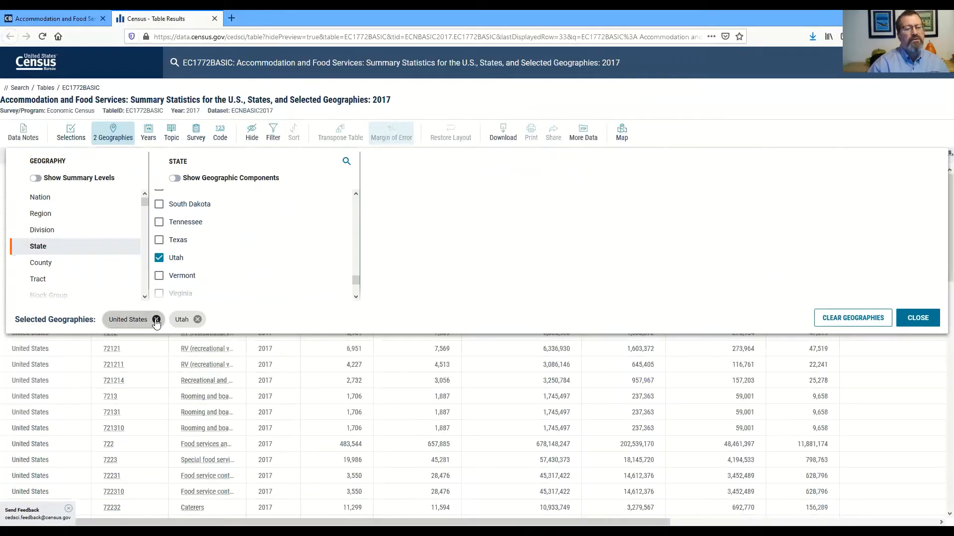
mouse_move(165, 328)
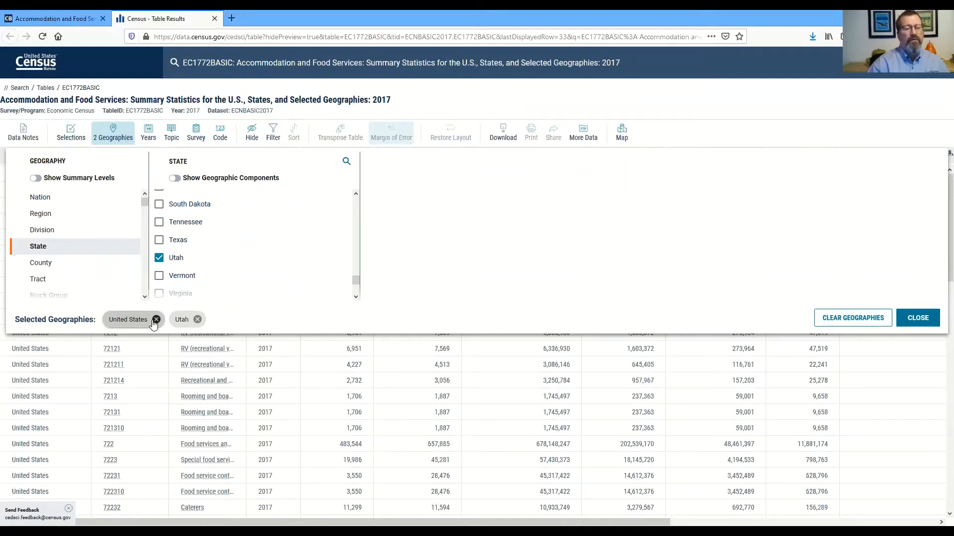
left_click(155, 320)
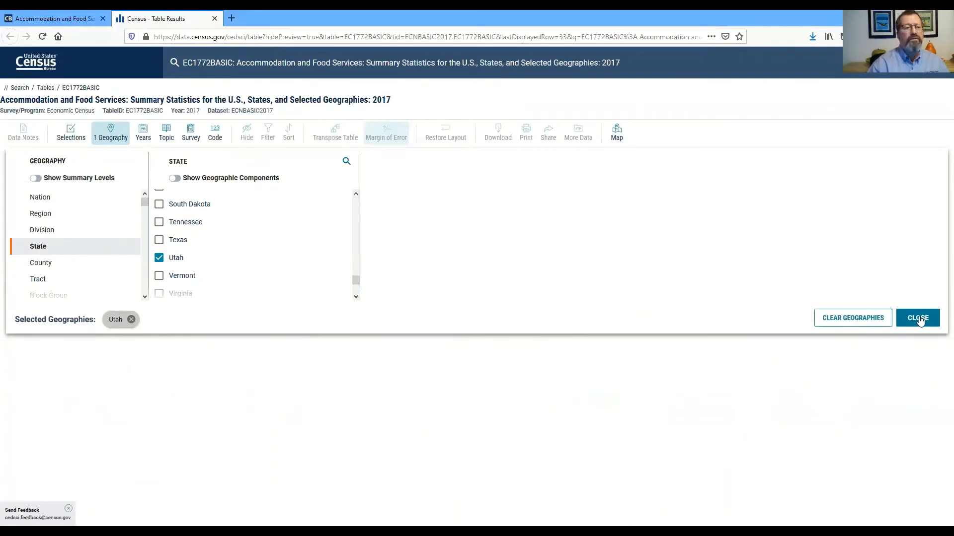
left_click(917, 317)
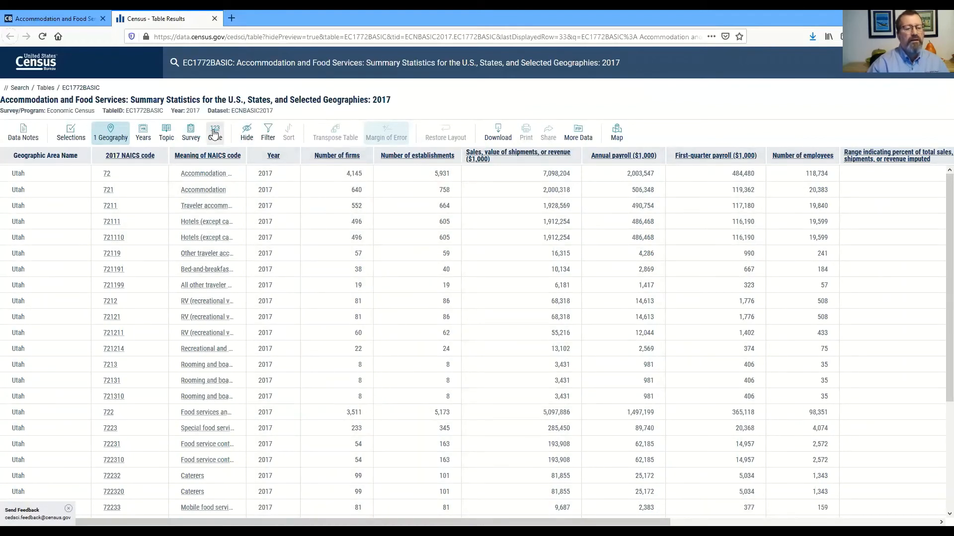
Filter the Utah table's industry codes to 6-digit NAICS only.
left_click(214, 132)
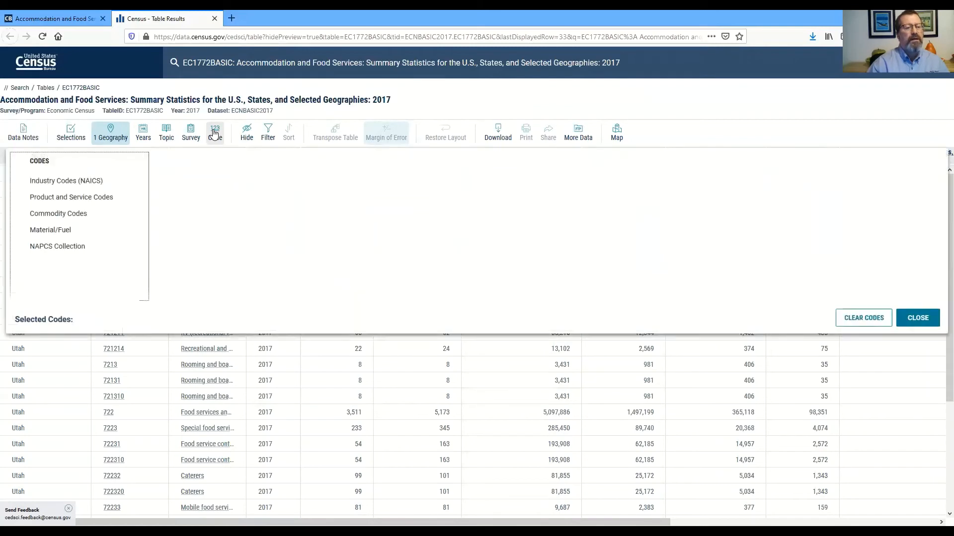
left_click(66, 181)
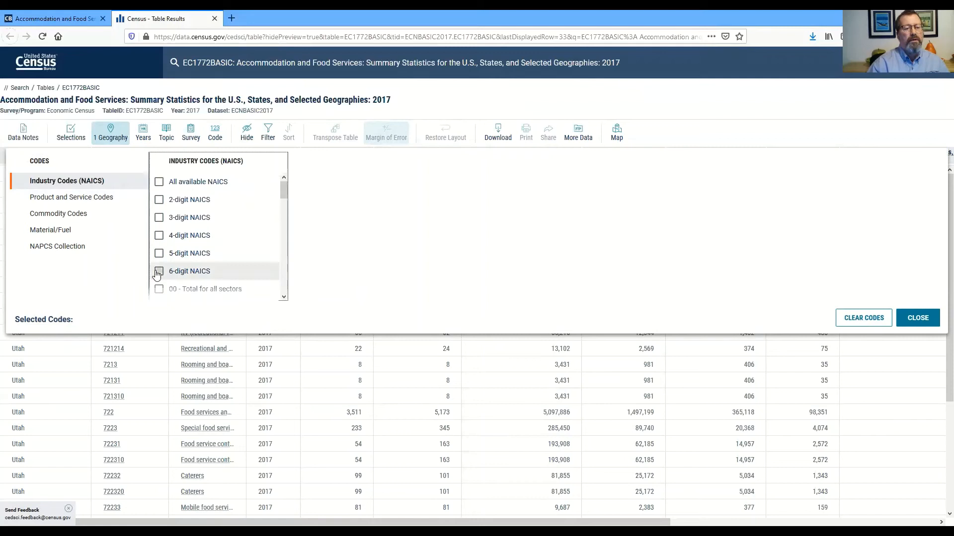
left_click(159, 270)
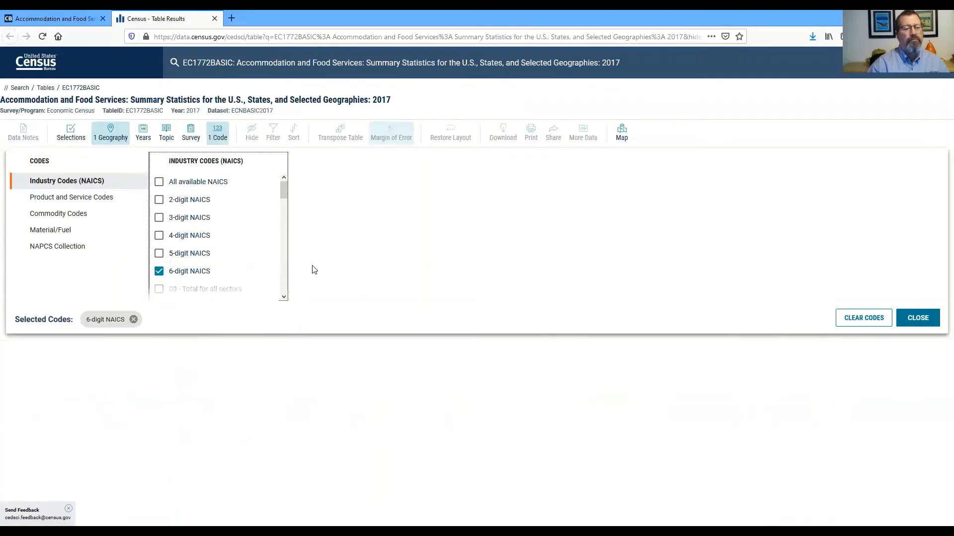
mouse_move(316, 254)
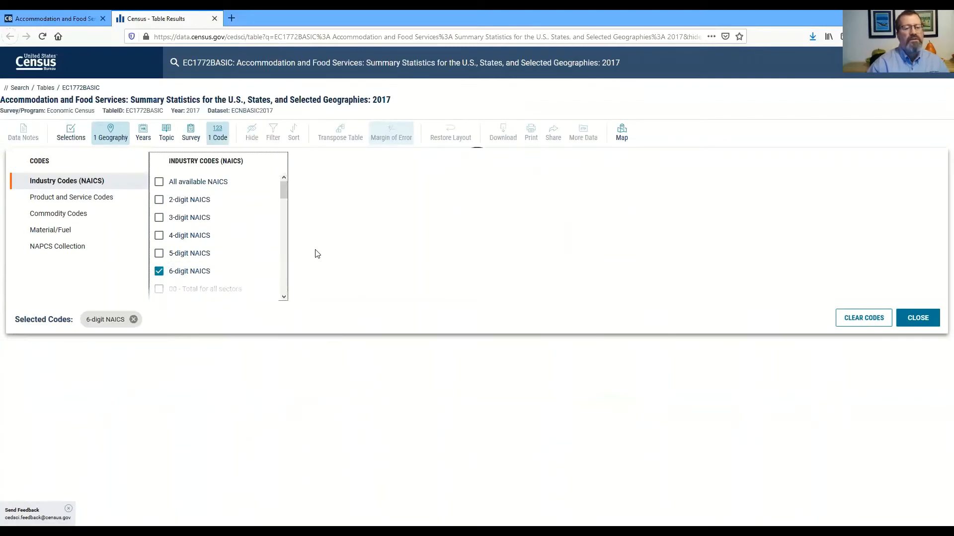
mouse_move(355, 254)
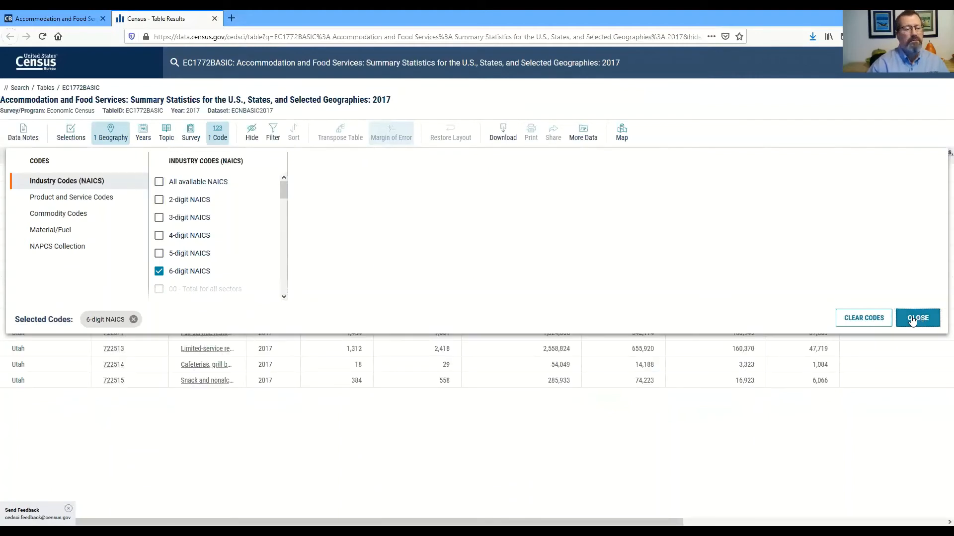
left_click(918, 318)
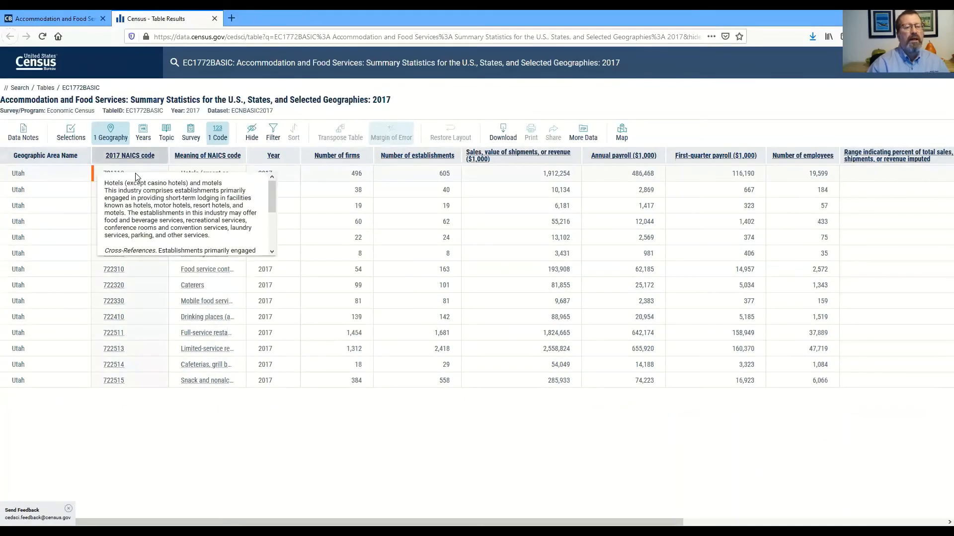
mouse_move(339, 463)
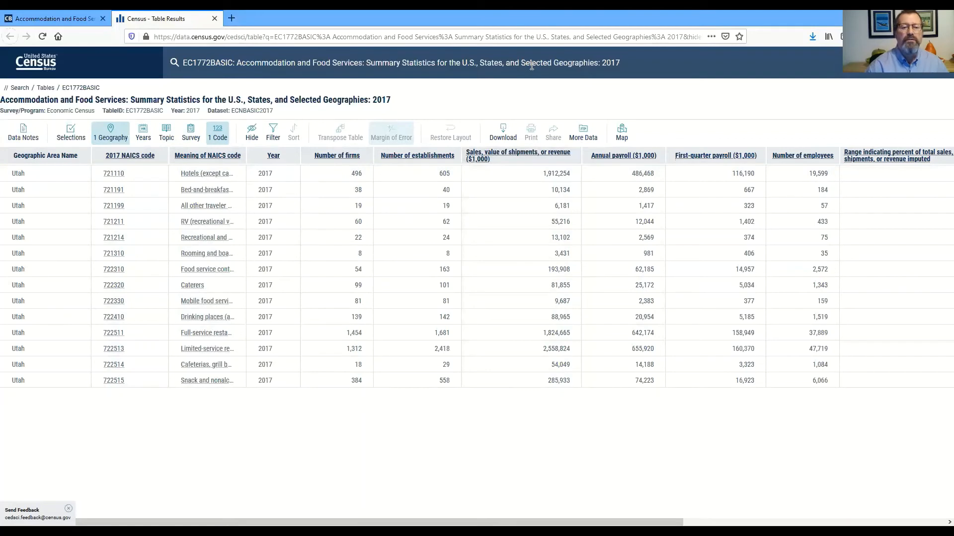
mouse_move(480, 92)
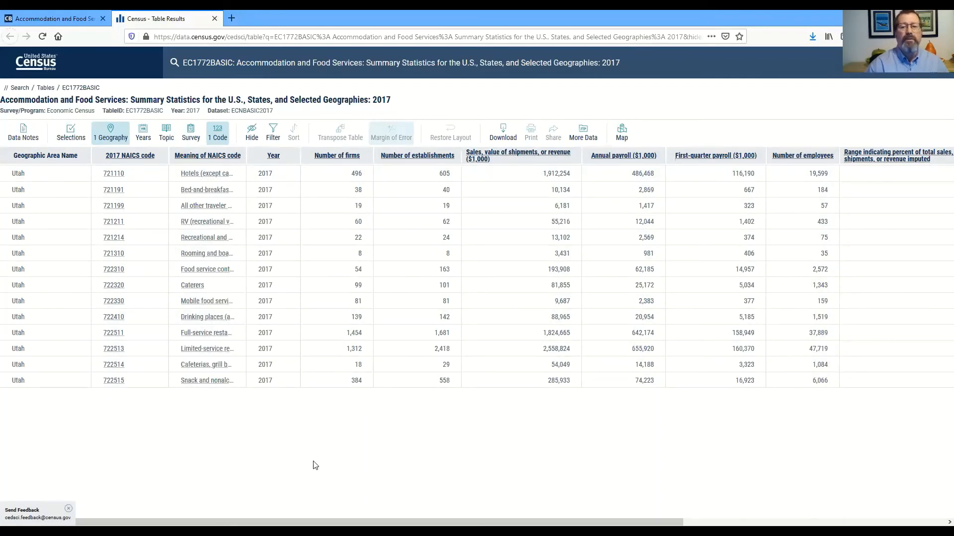
Export the Utah 6-digit NAICS table to Excel and open it.
right_click(19, 174)
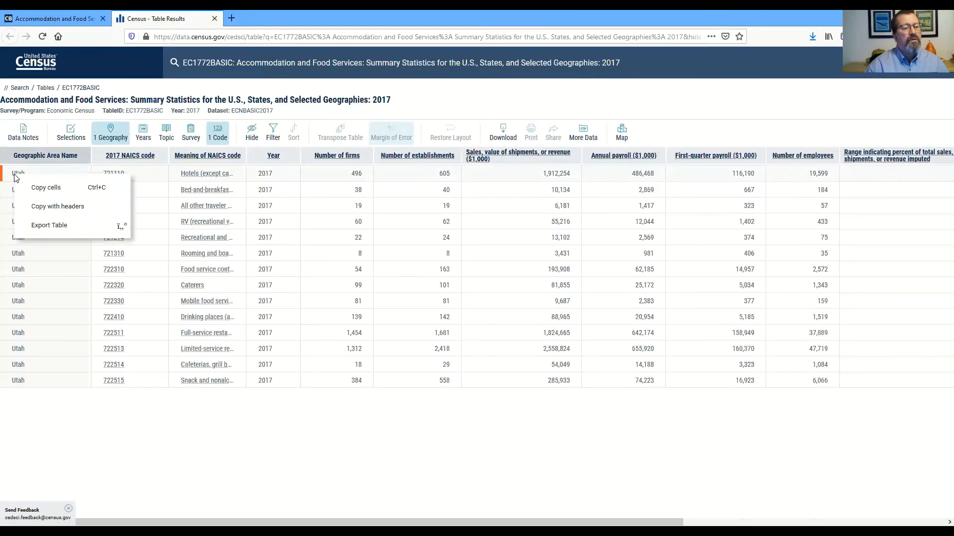
left_click(49, 225)
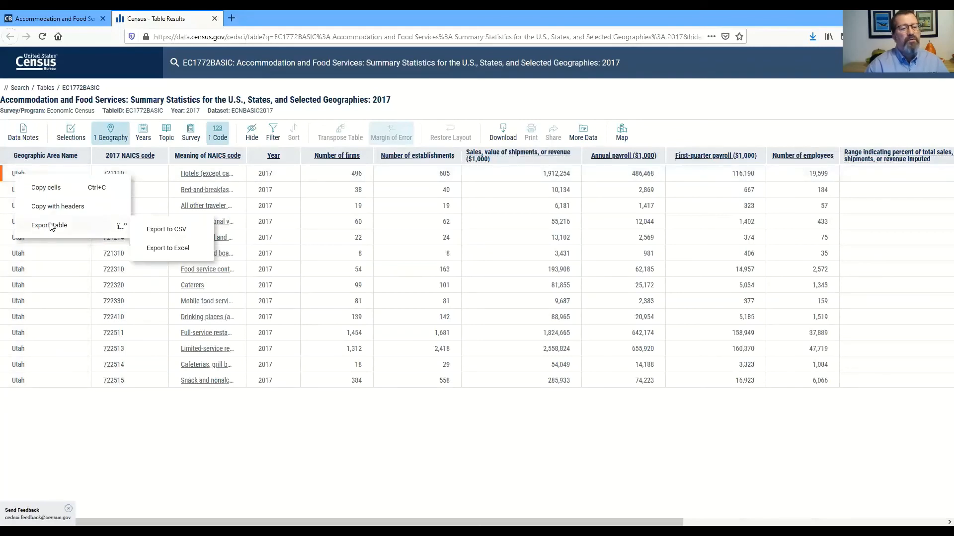
mouse_move(169, 253)
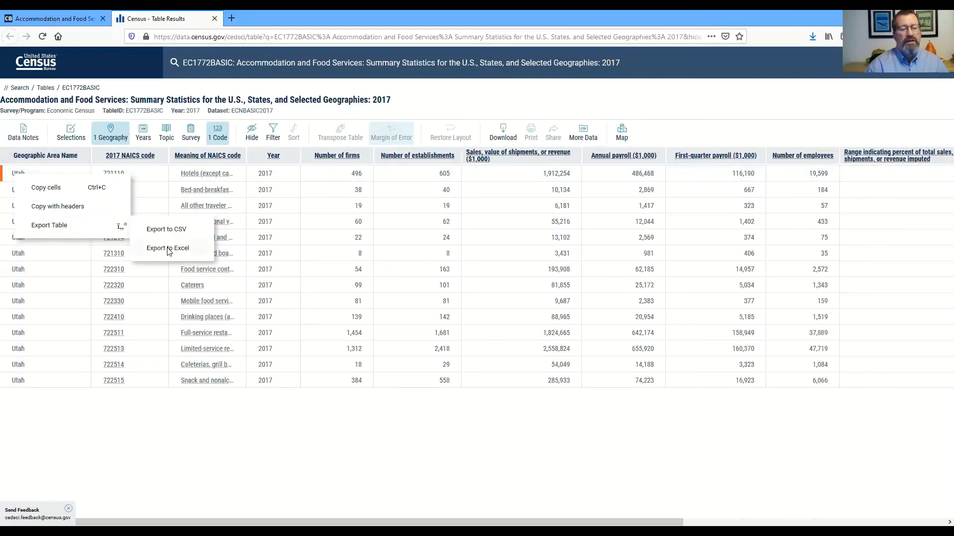
left_click(174, 248)
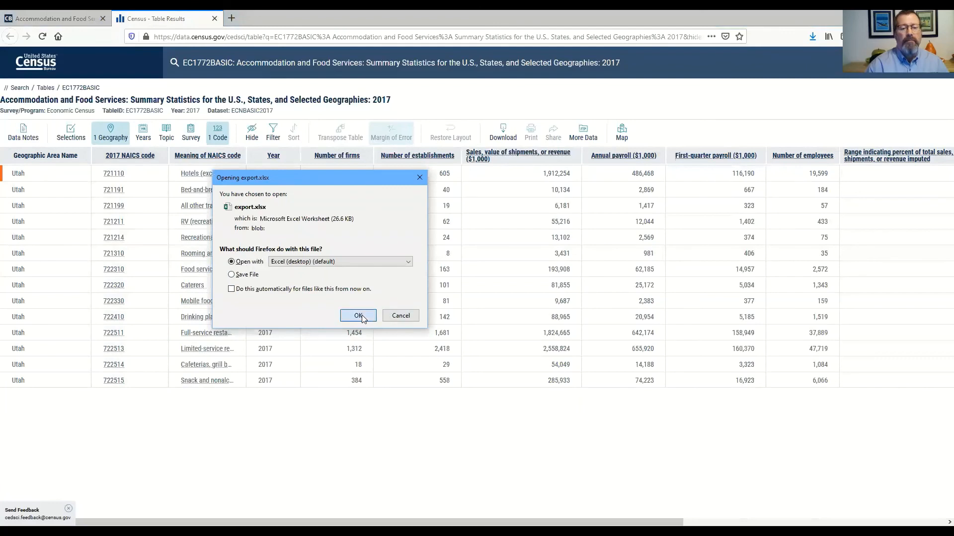
left_click(358, 316)
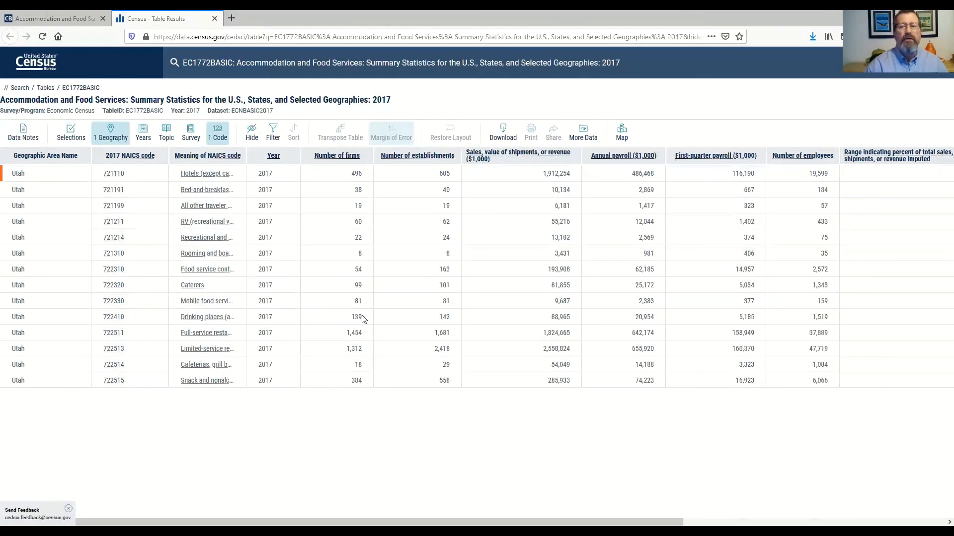
mouse_move(612, 179)
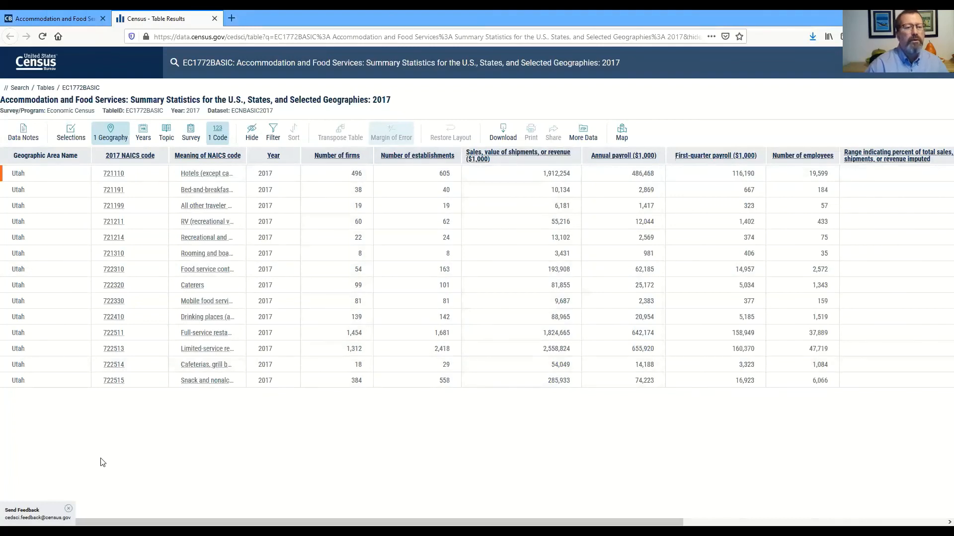
mouse_move(89, 457)
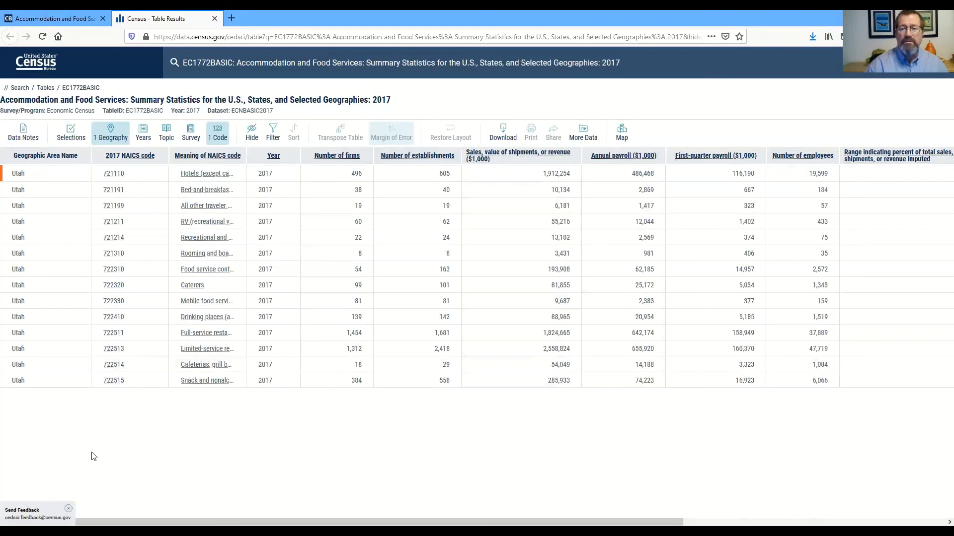
mouse_move(118, 444)
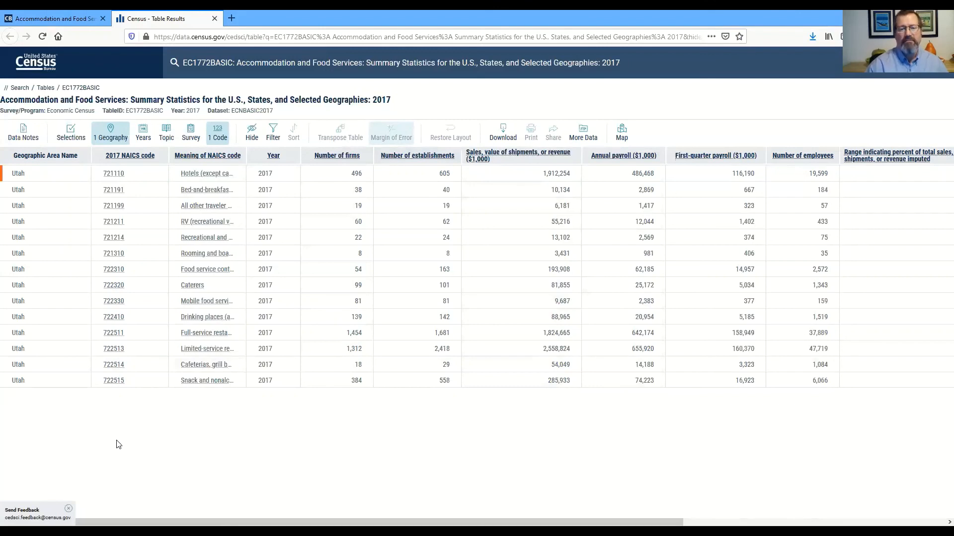